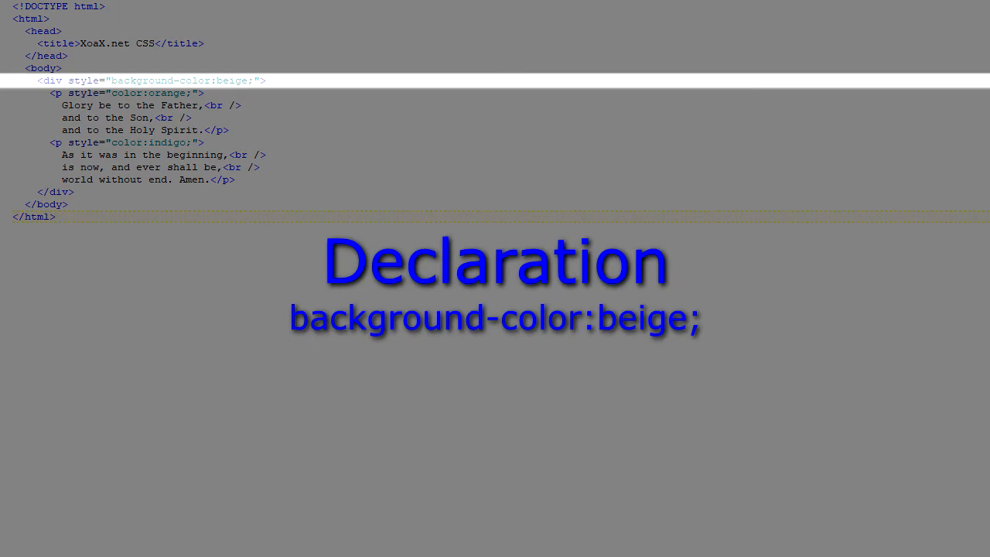
Advance to the slide labelling the first paragraph's color:orange; declaration
{"action": "left_click", "coordinate": [136, 93]}
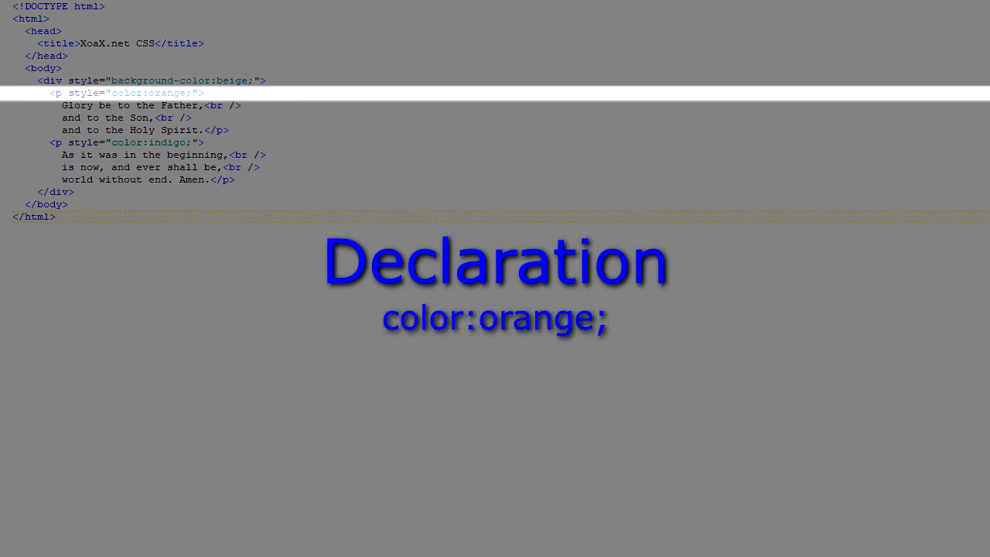